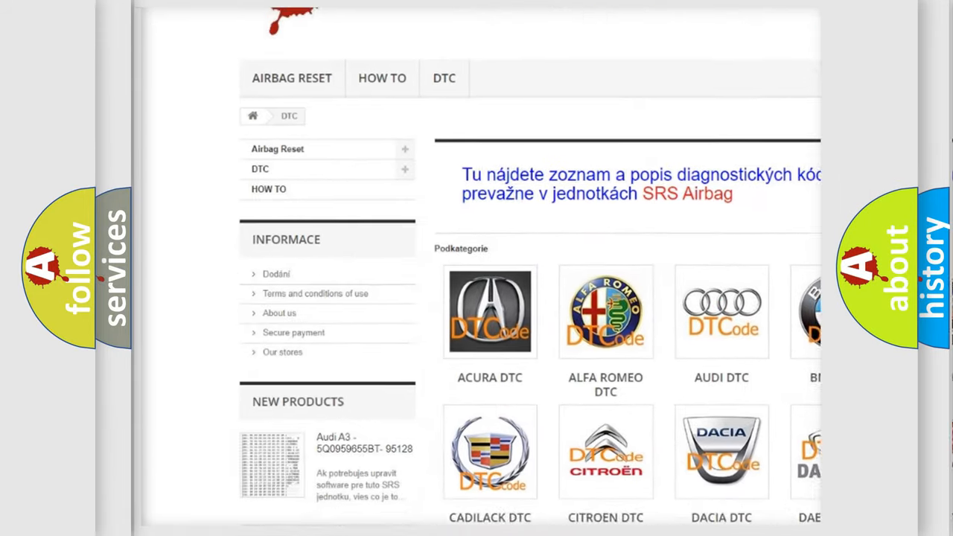
scroll("down", 3)
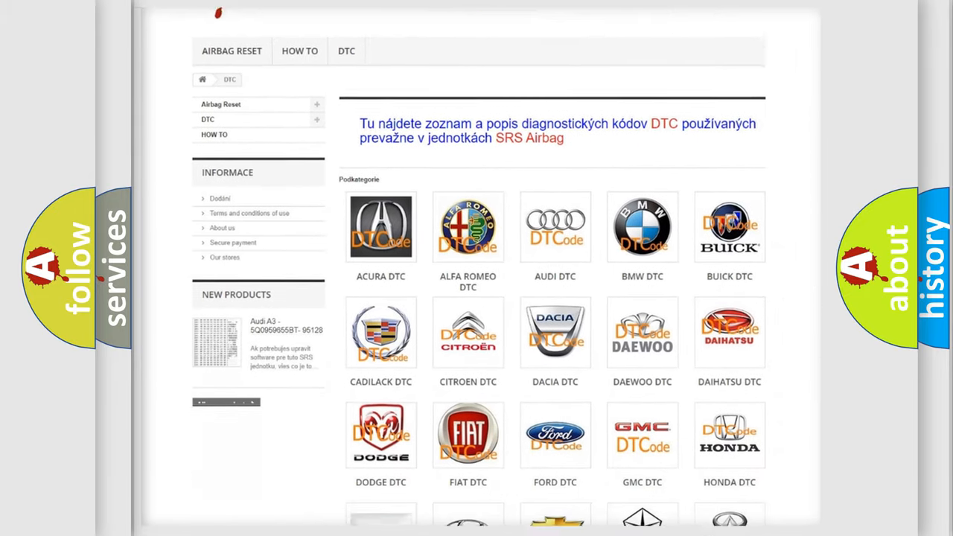
scroll("down", 3)
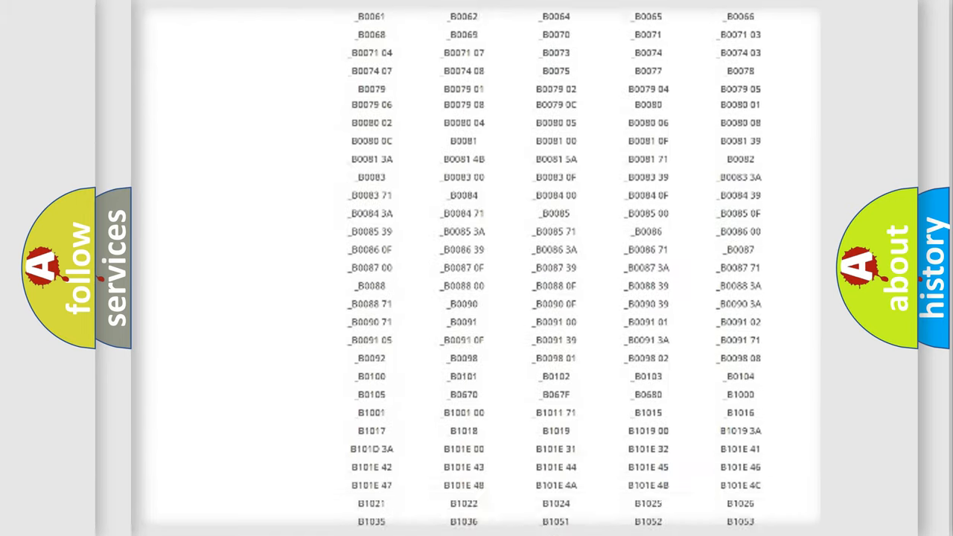
scroll("up", 3)
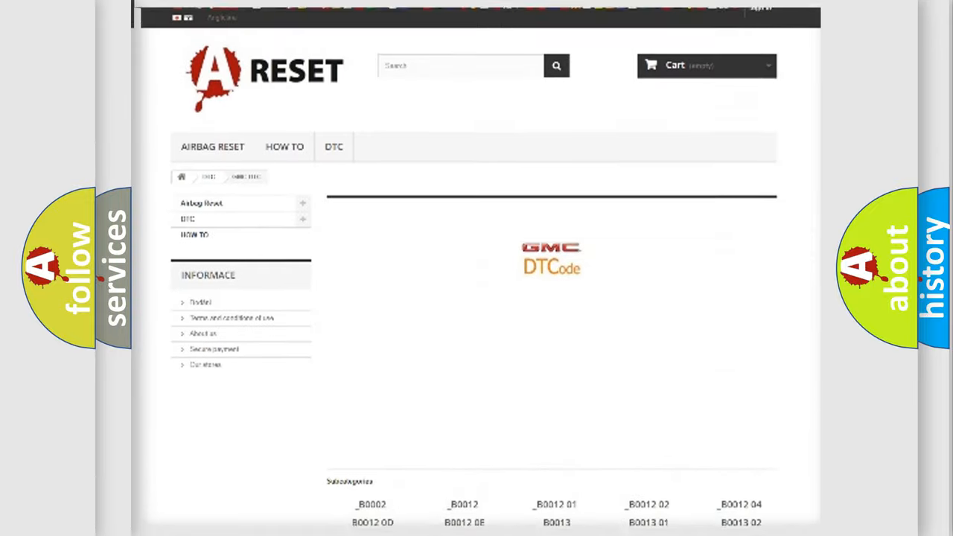